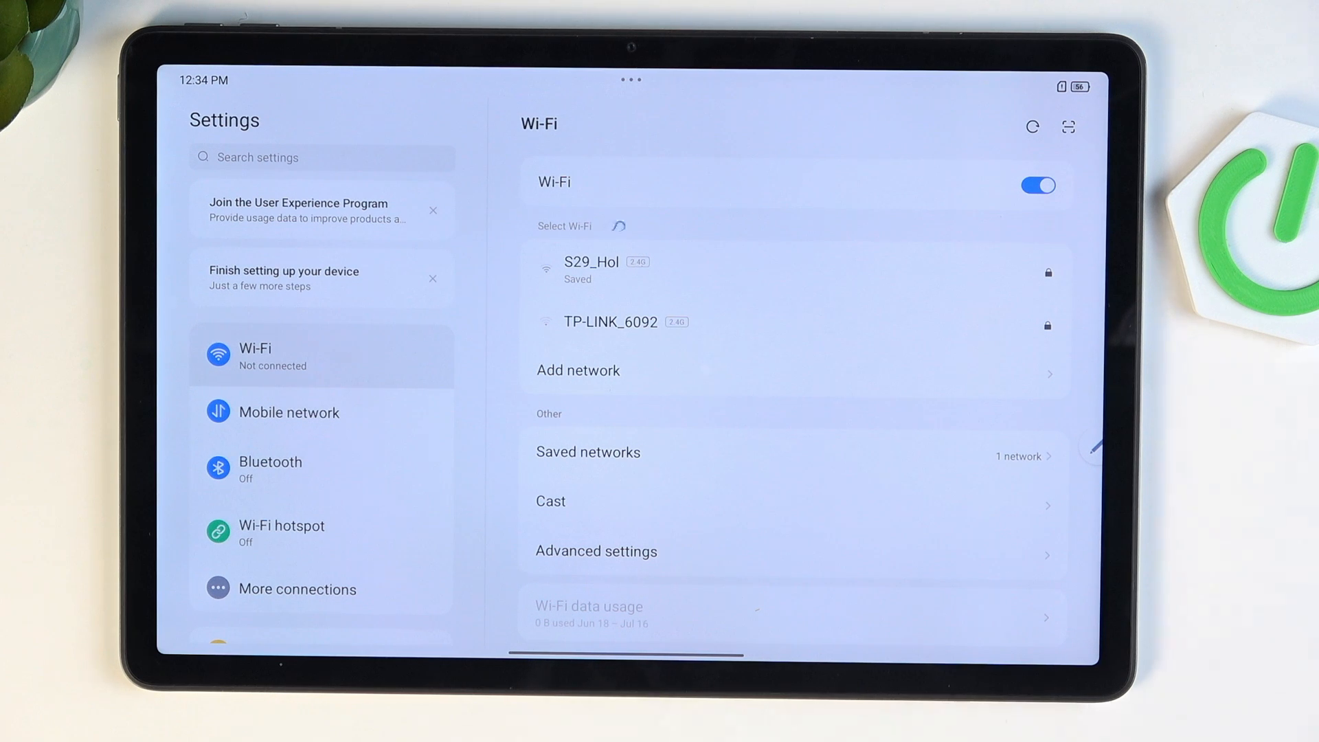
Step: Go to General settings and open the Date & time page, where automatic time is off
left_click(618, 226)
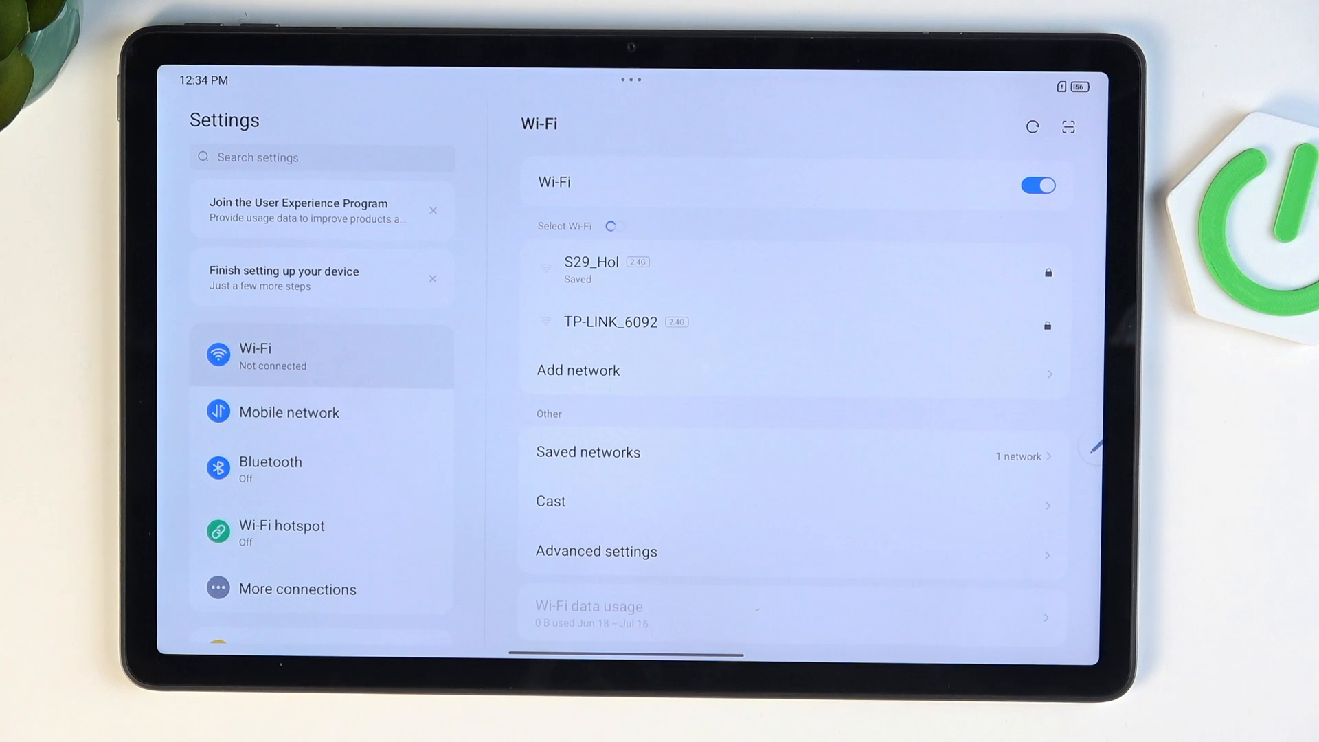
left_click(1031, 127)
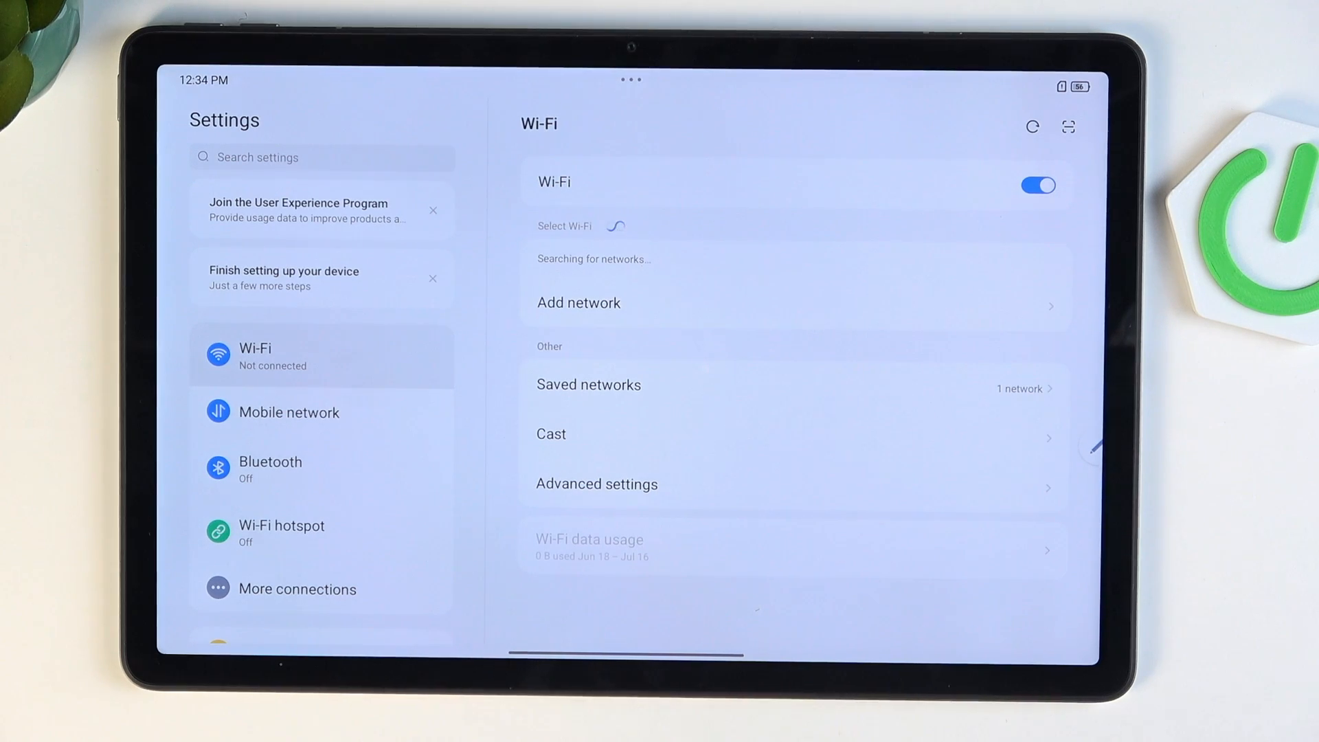
scroll("down", 3)
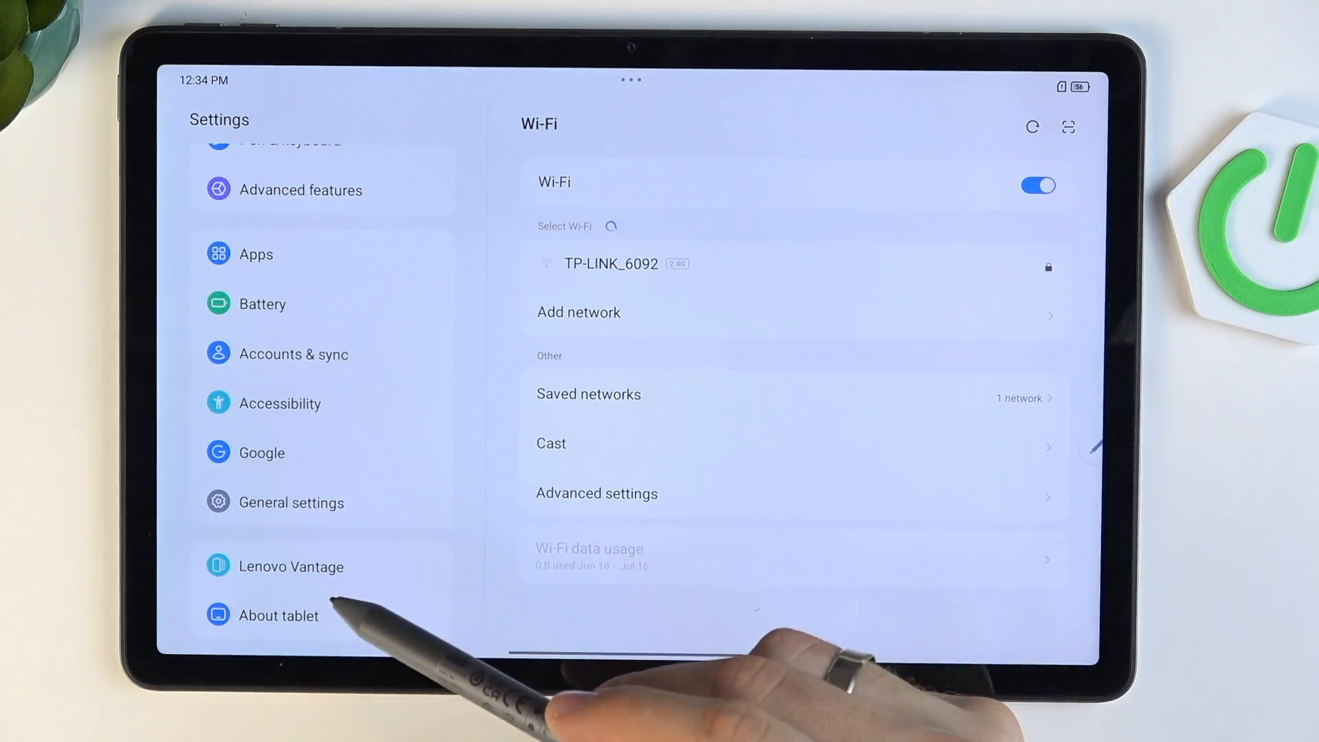
left_click(291, 502)
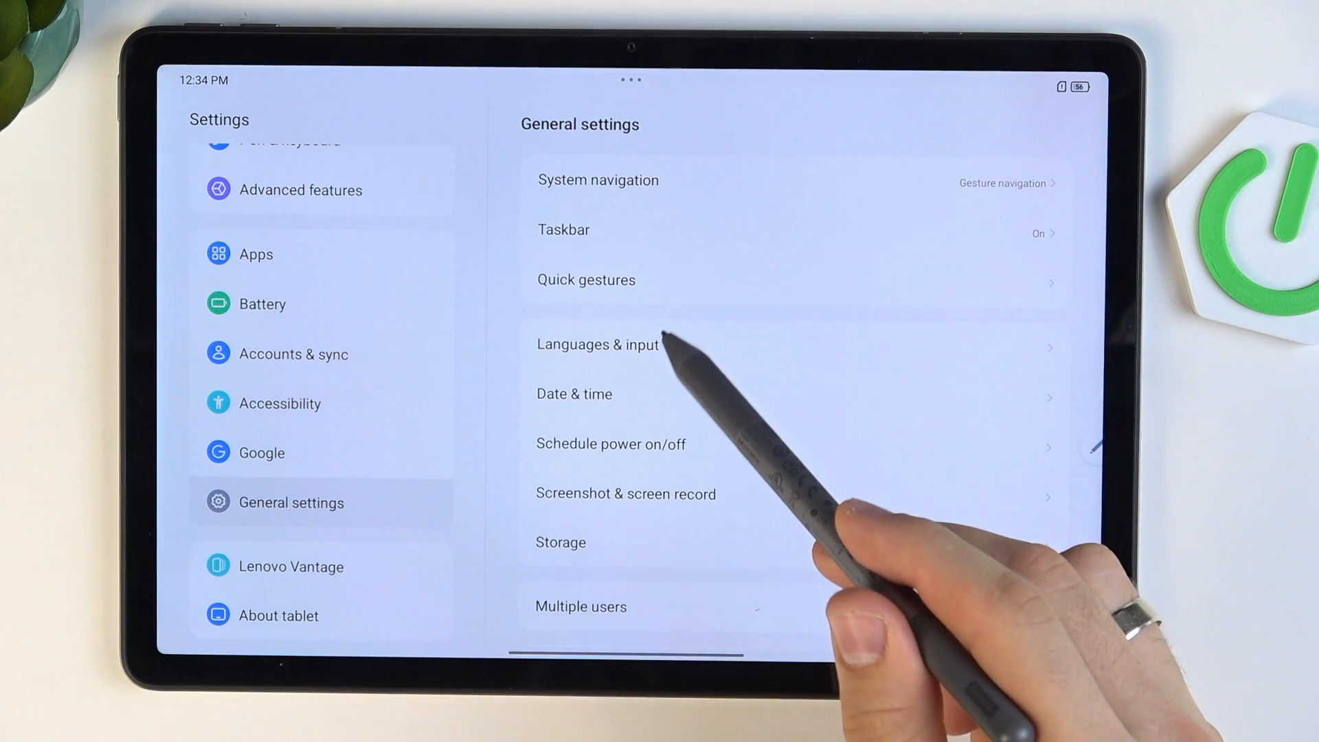
left_click(573, 394)
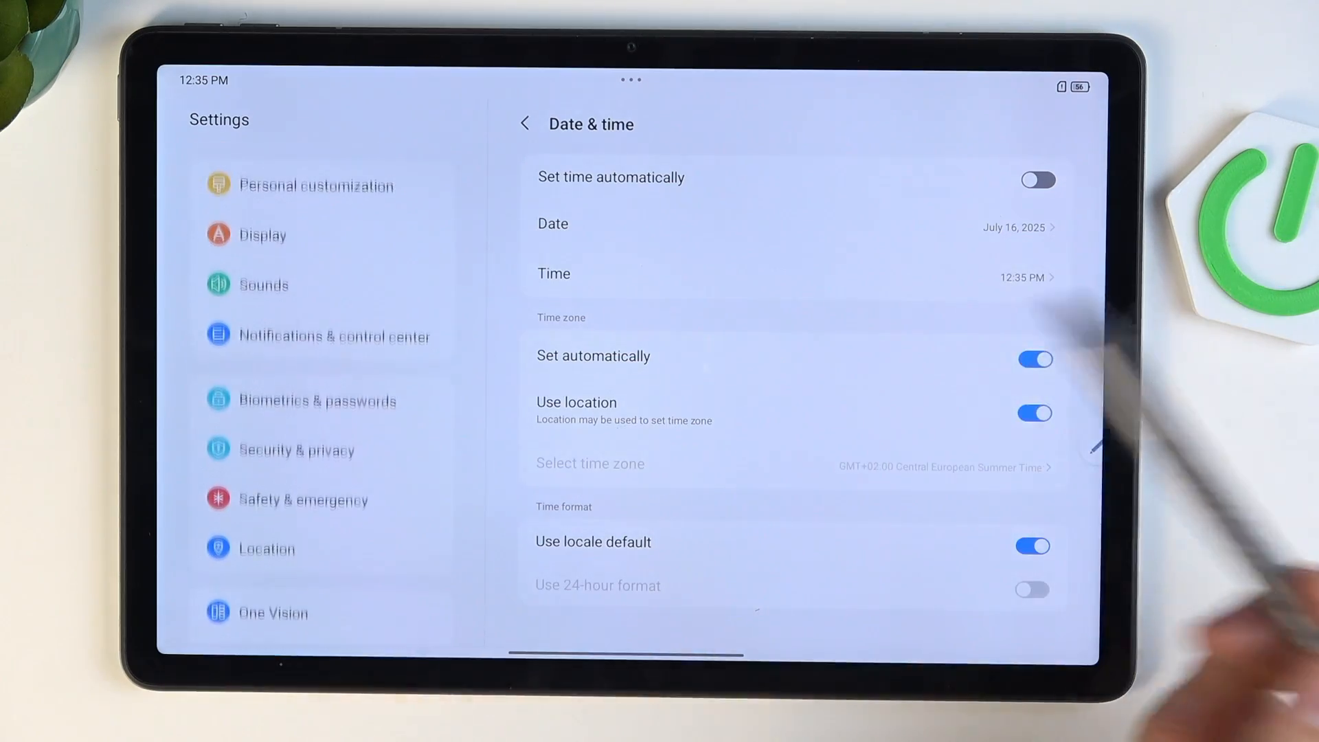
scroll("down", 3)
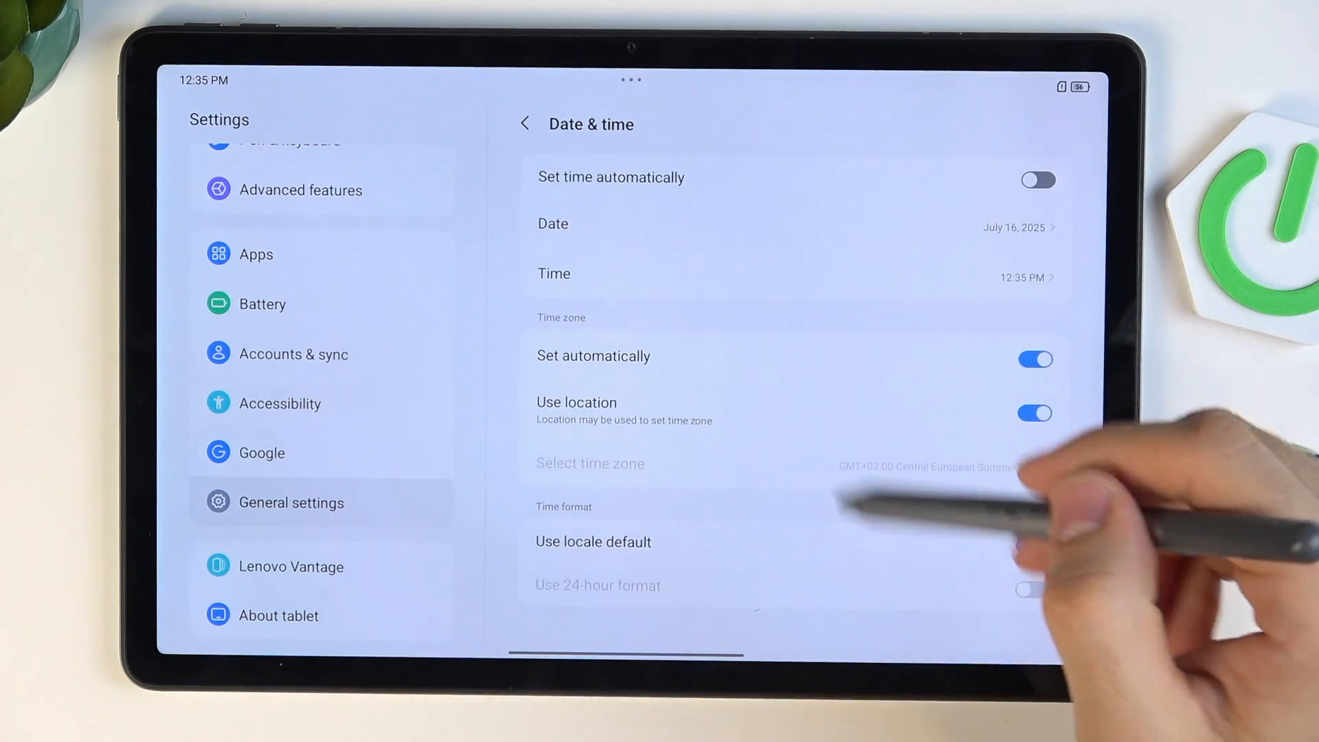
Step: Reset Bluetooth & Wi-Fi from Reset options and confirm the dialog
left_click(524, 124)
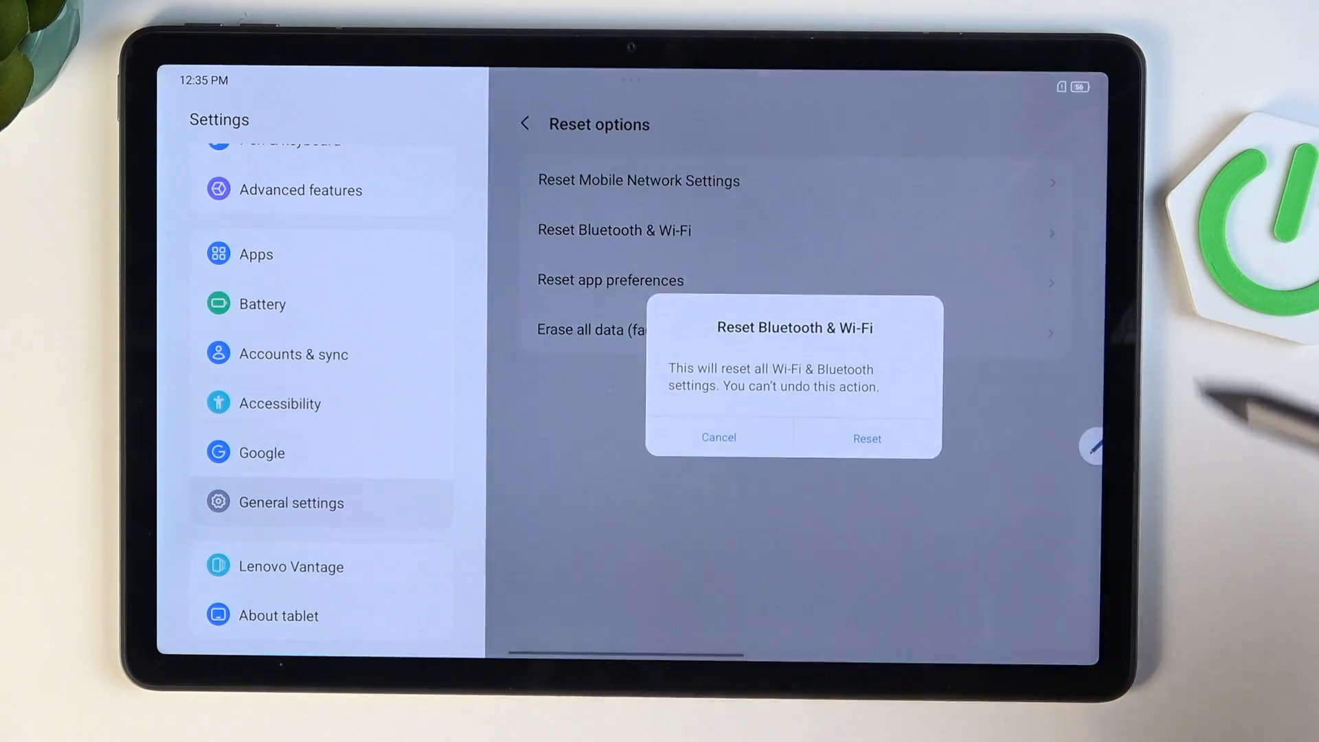
left_click(866, 439)
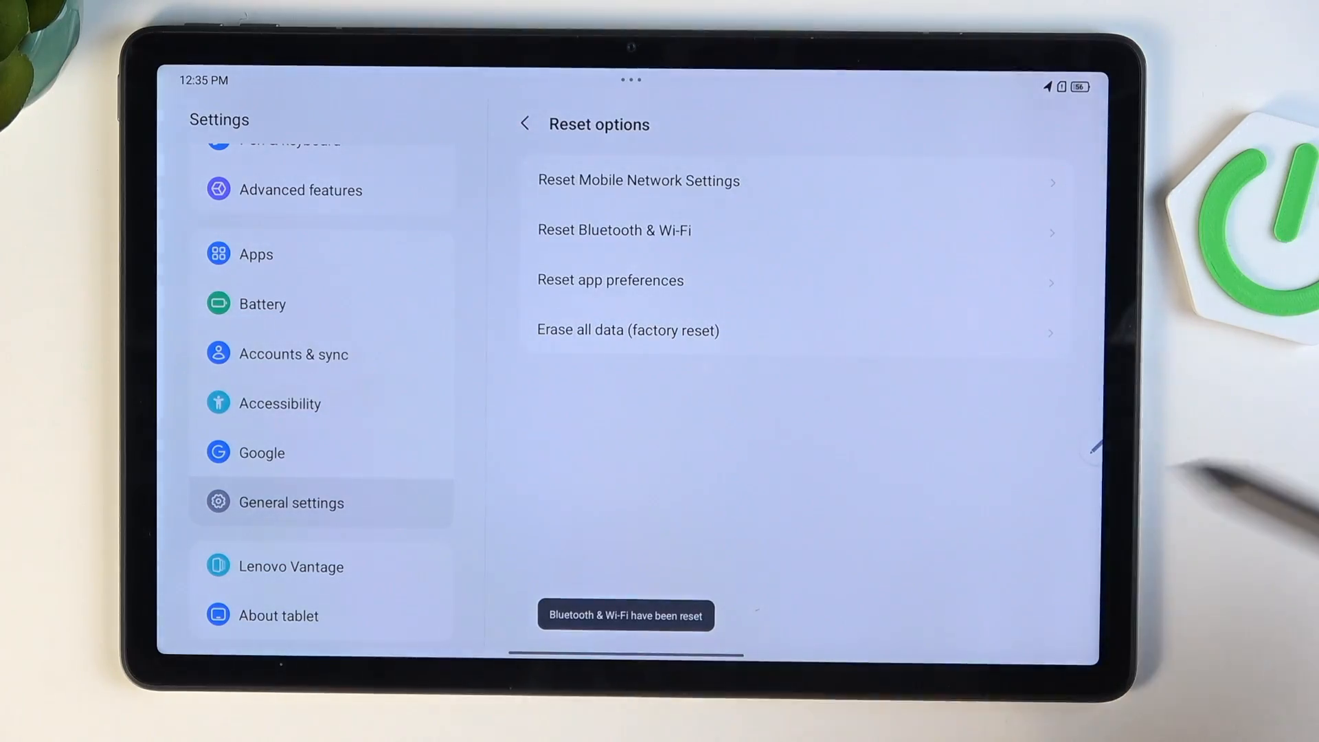